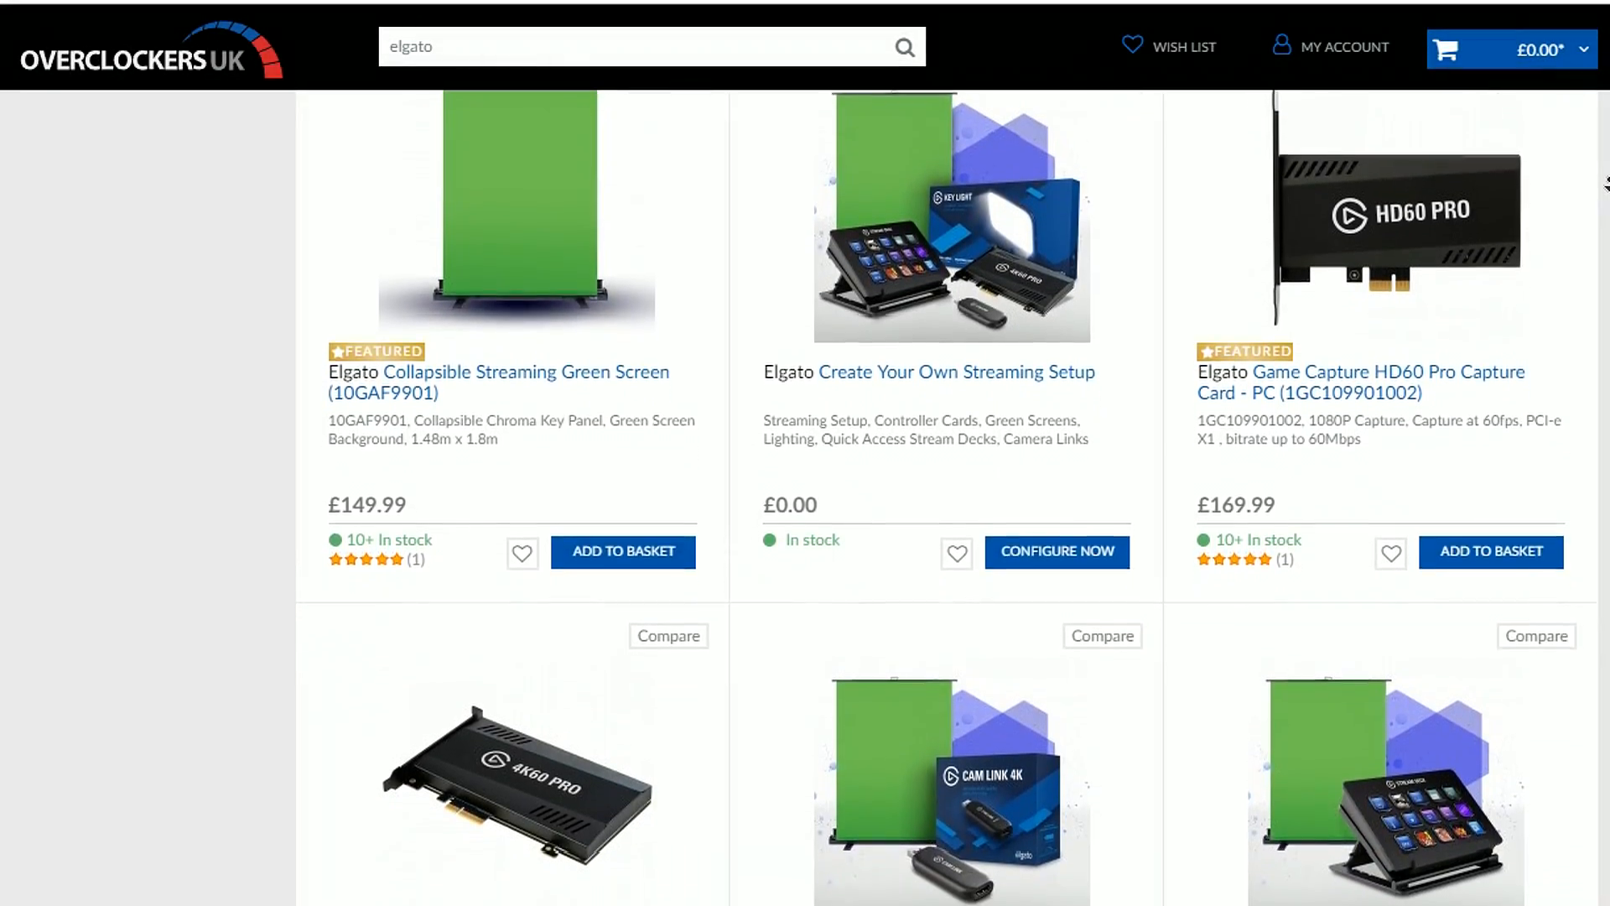
# Step: Browse down past the Elgato 4K60 Pro and green screen bundles, then search '1660ti'
pyautogui.scroll(-3)
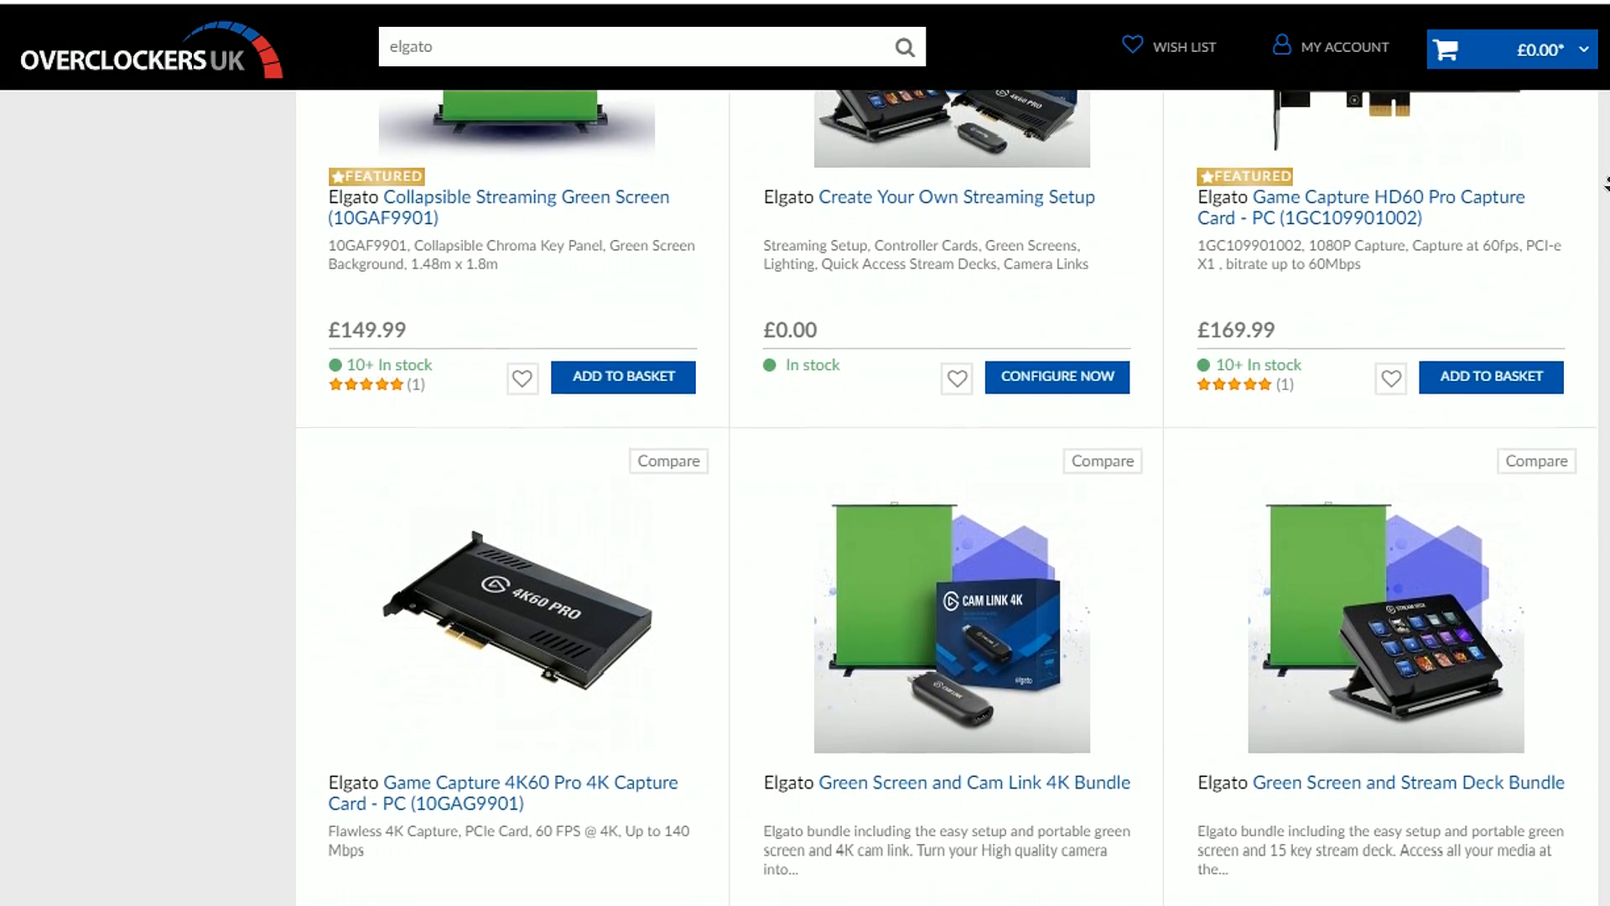
pyautogui.scroll(-3)
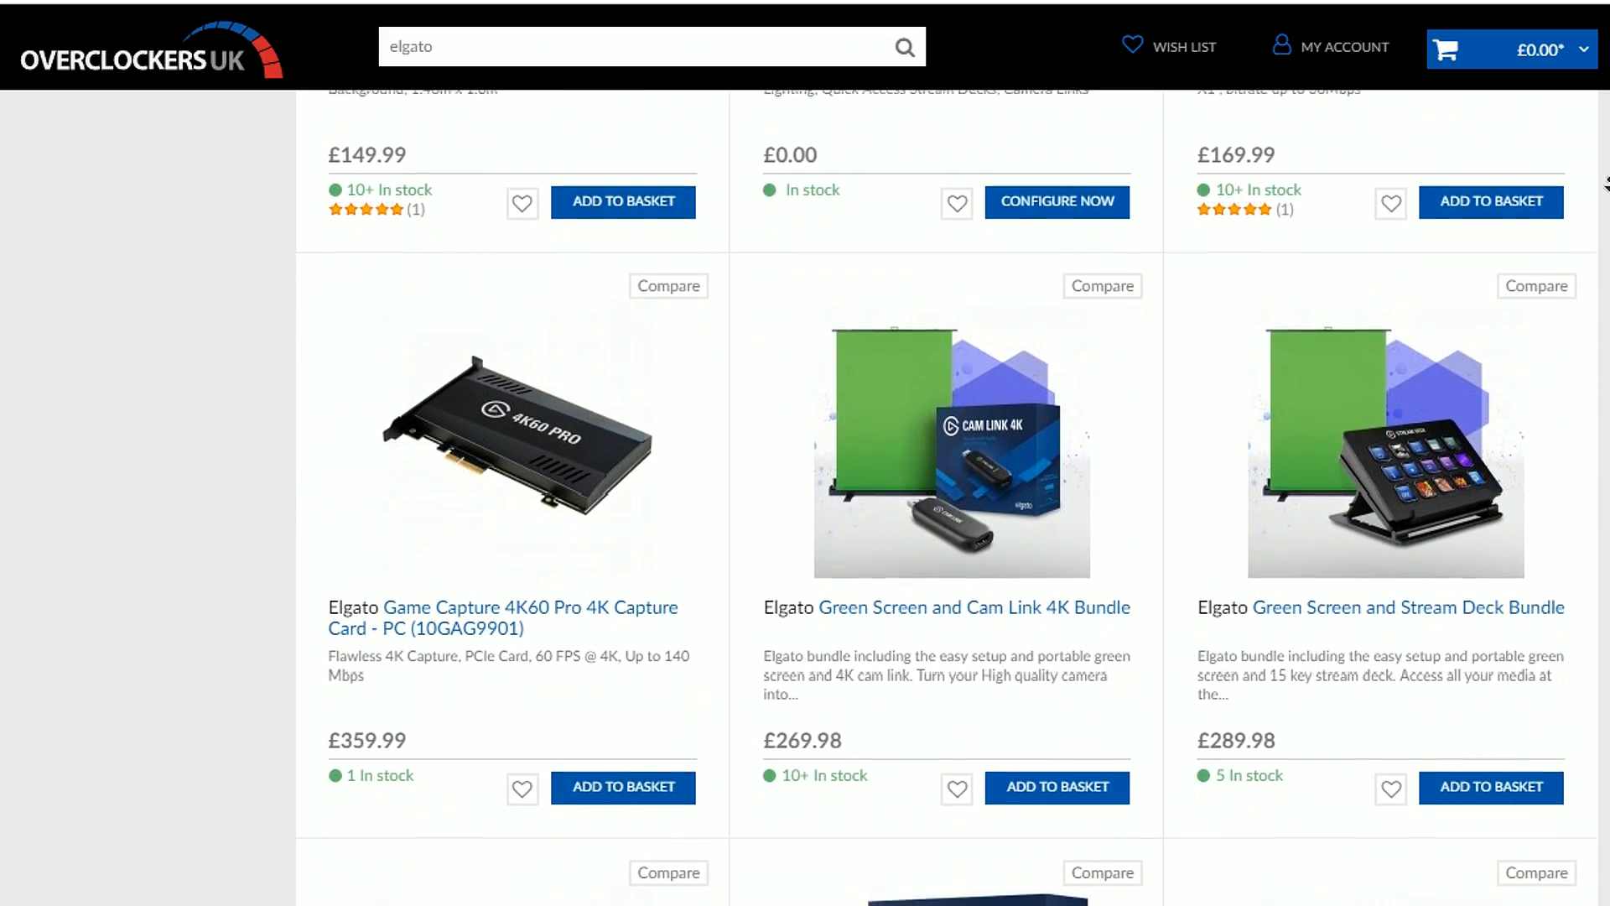
pyautogui.write('1660ti')
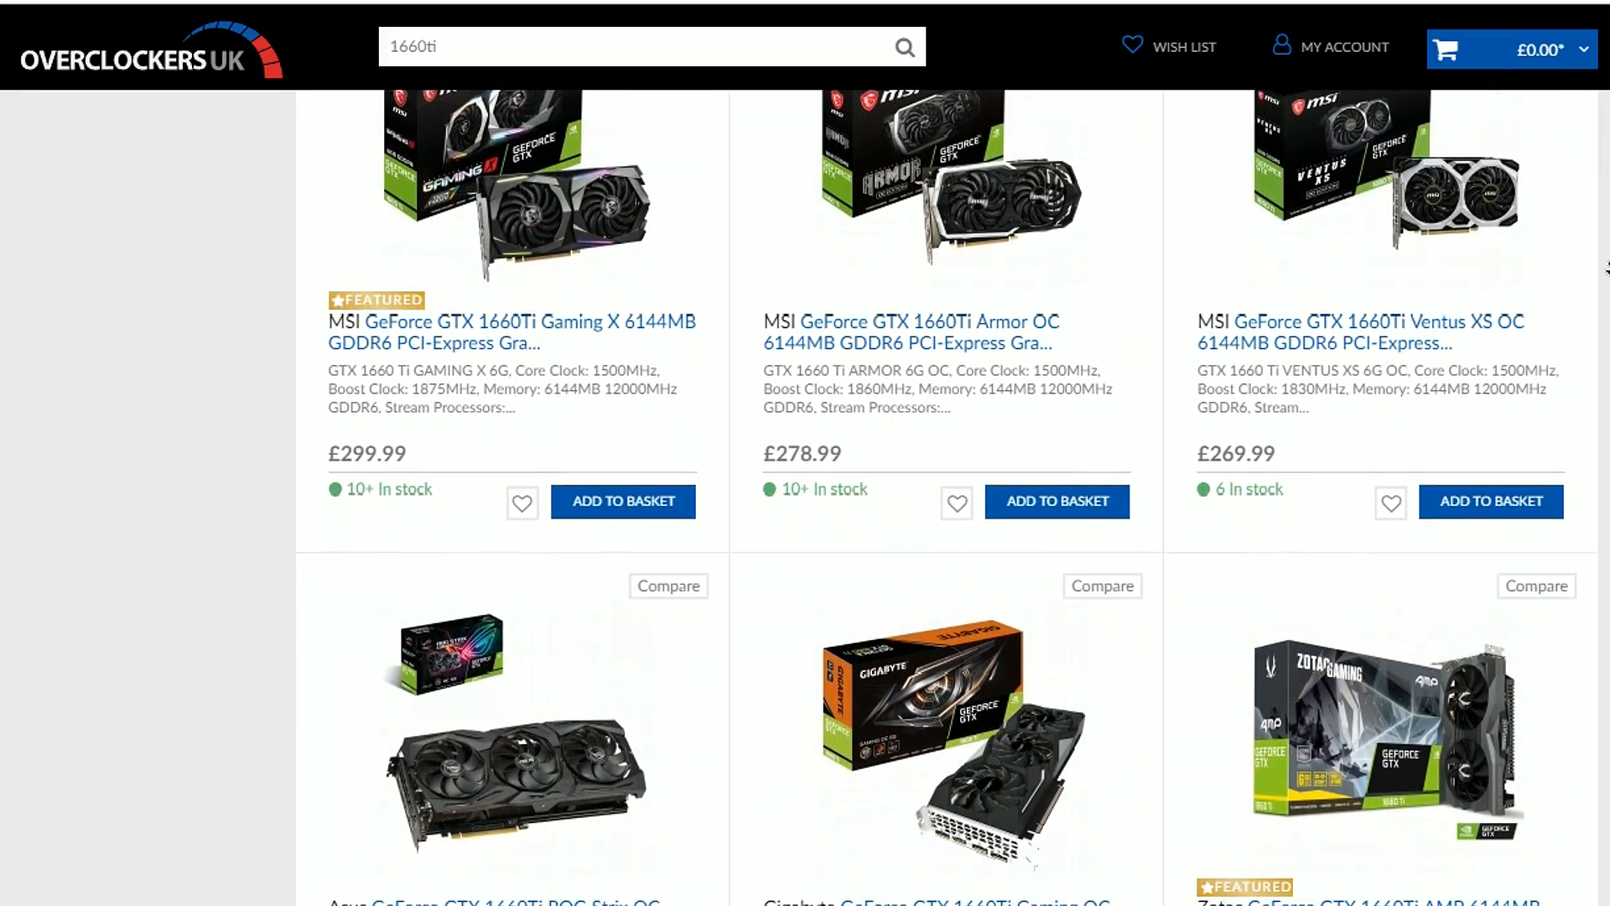
# Step: Scroll the GTX 1660 Ti results down to the Asus, Gigabyte and Zotac cards
pyautogui.scroll(-3)
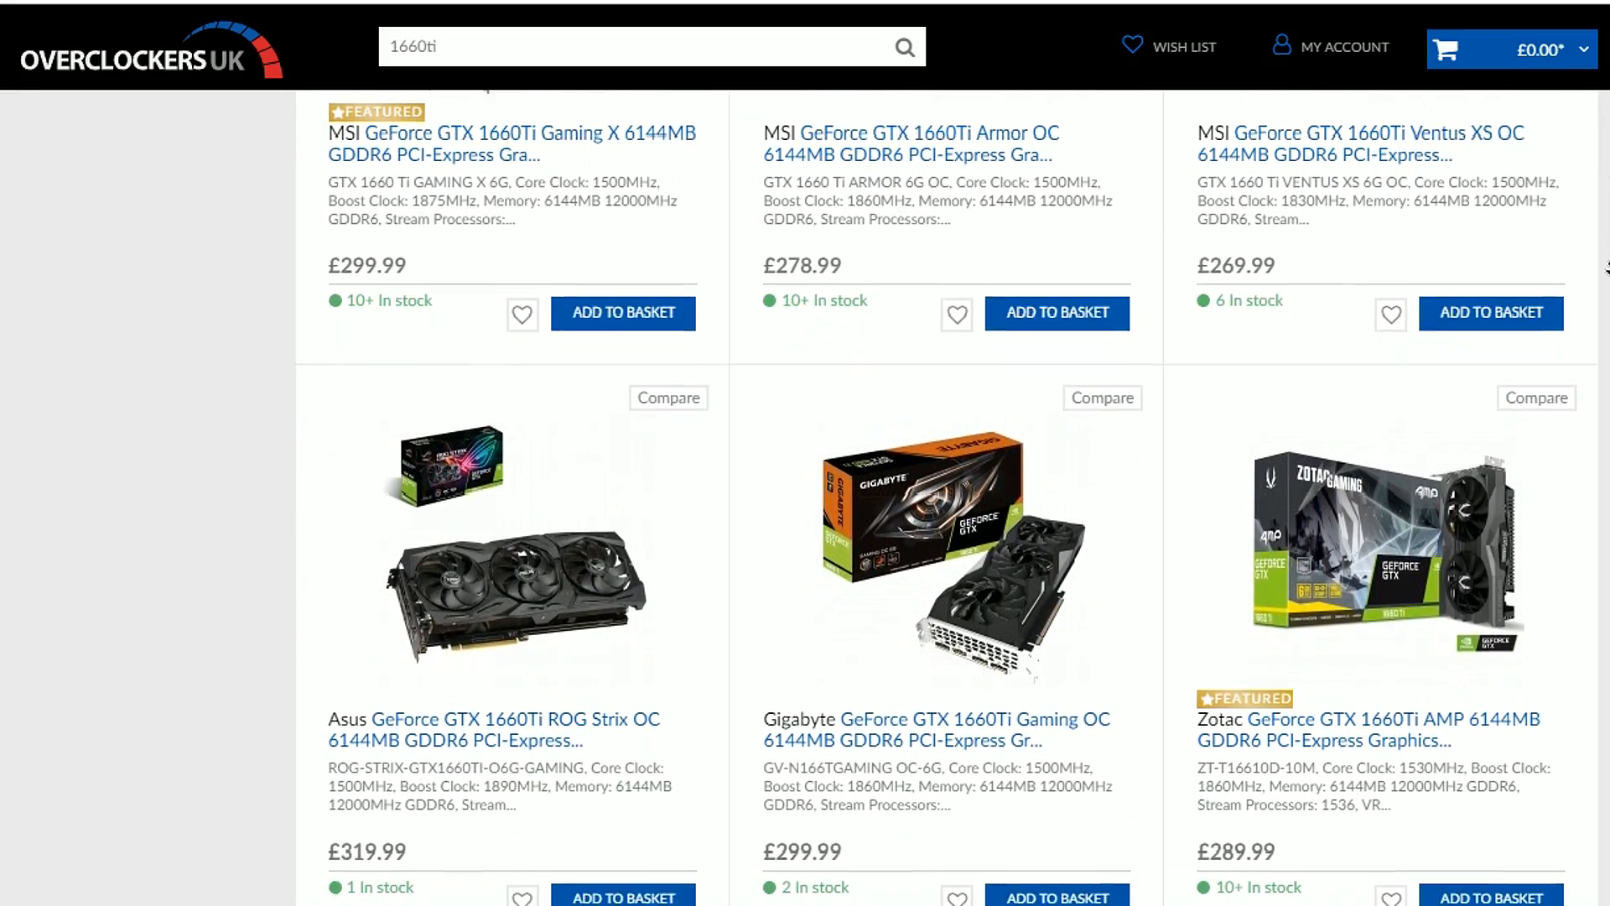
pyautogui.scroll(-3)
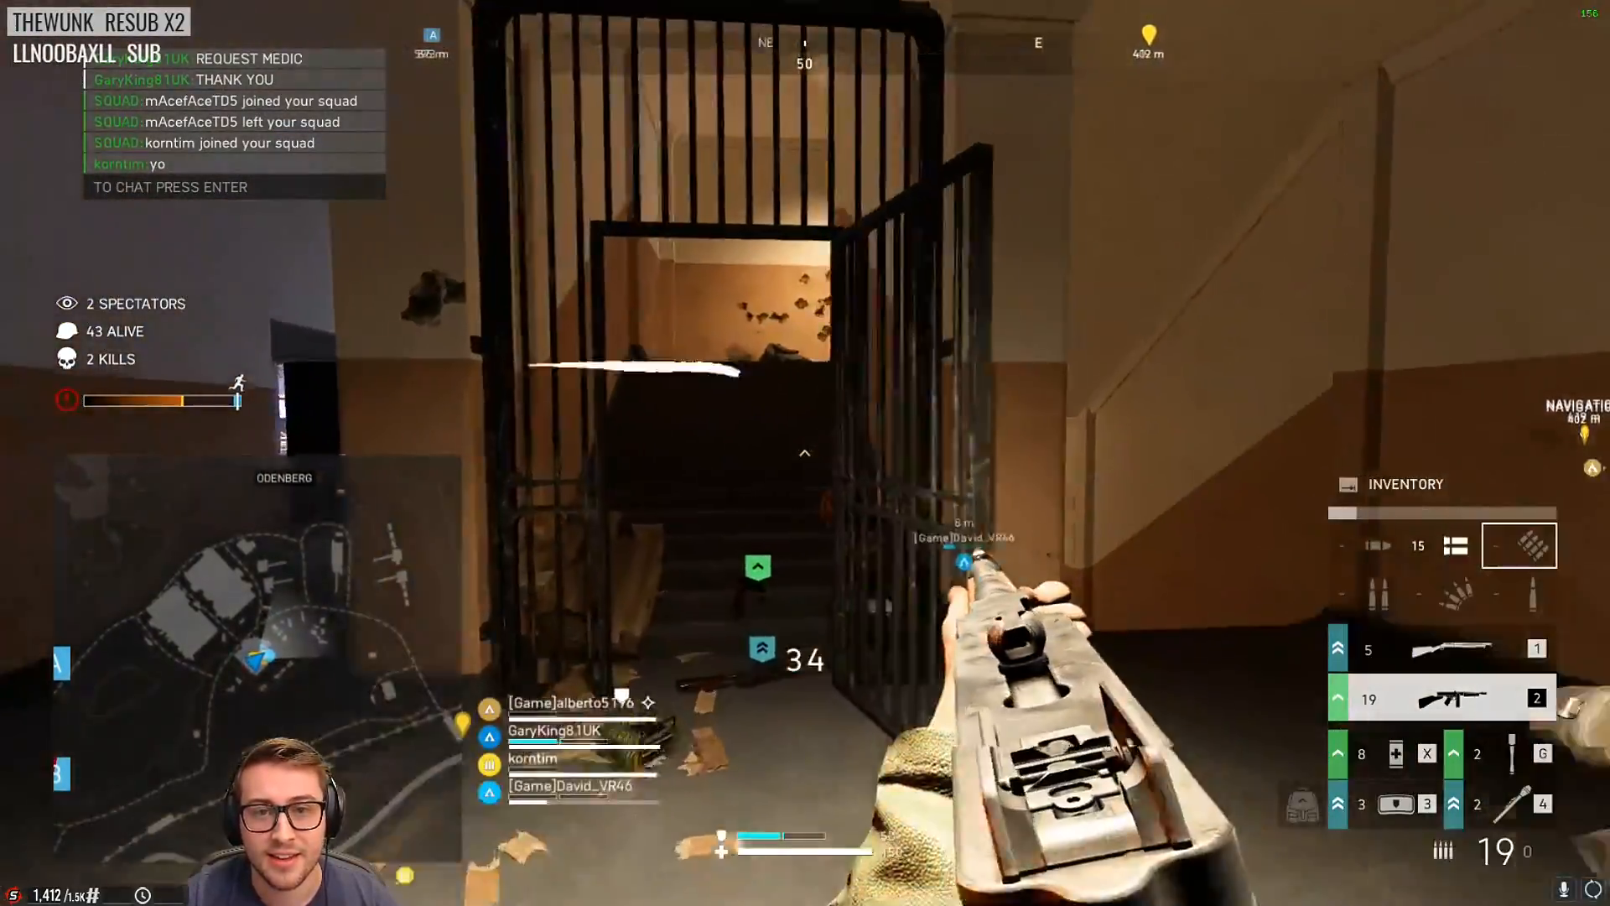
# Step: Fire at the enemy ahead inside the building and land a hit
pyautogui.click(805, 456)
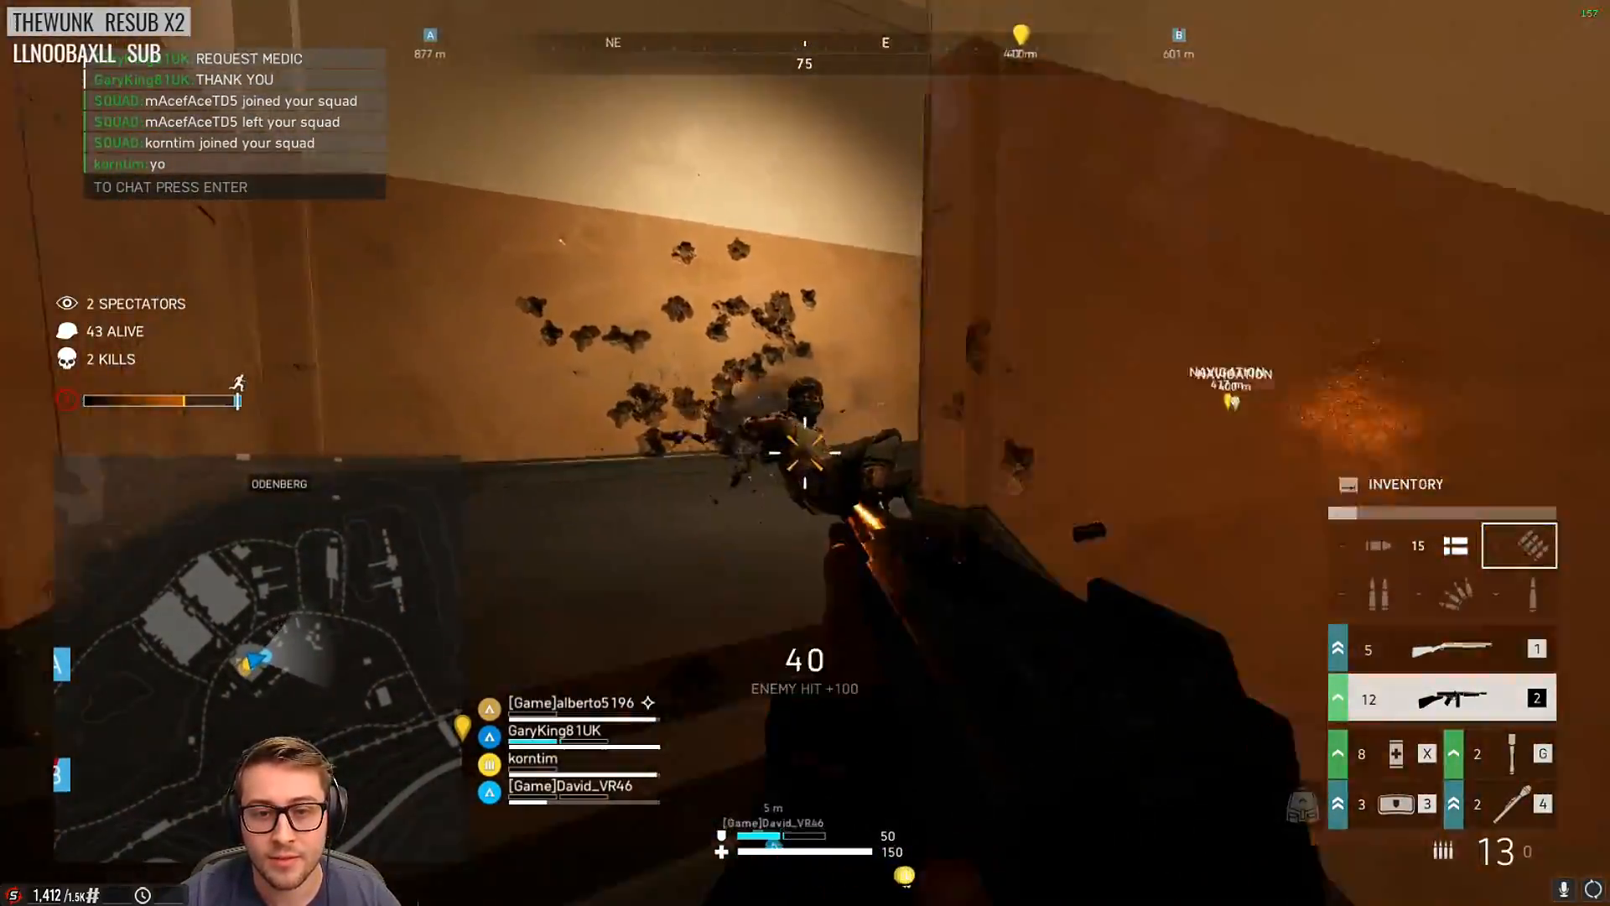